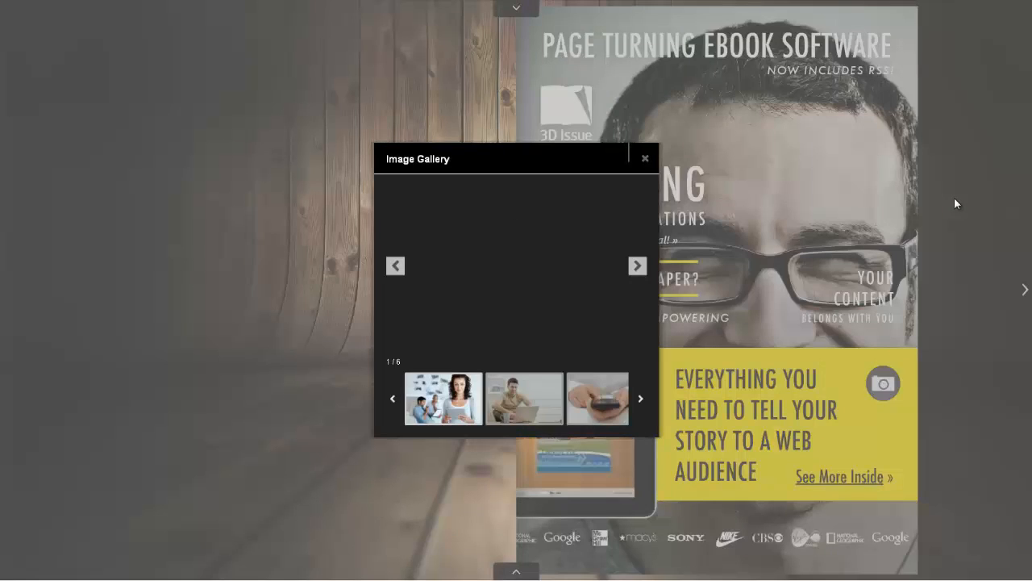
Browse a gallery photo, then close the preview to return to the Content setup.
left_click(441, 399)
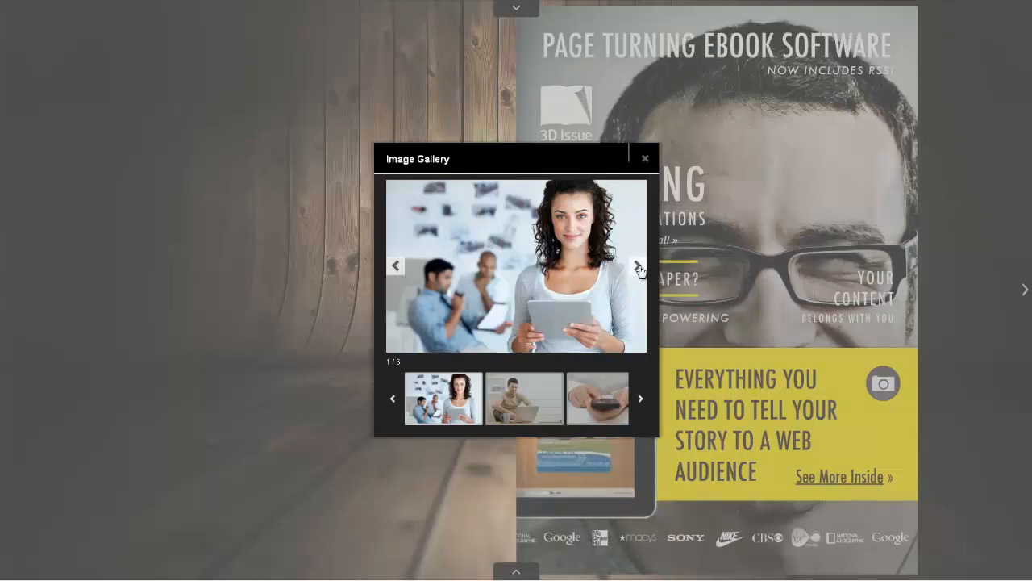
left_click(645, 158)
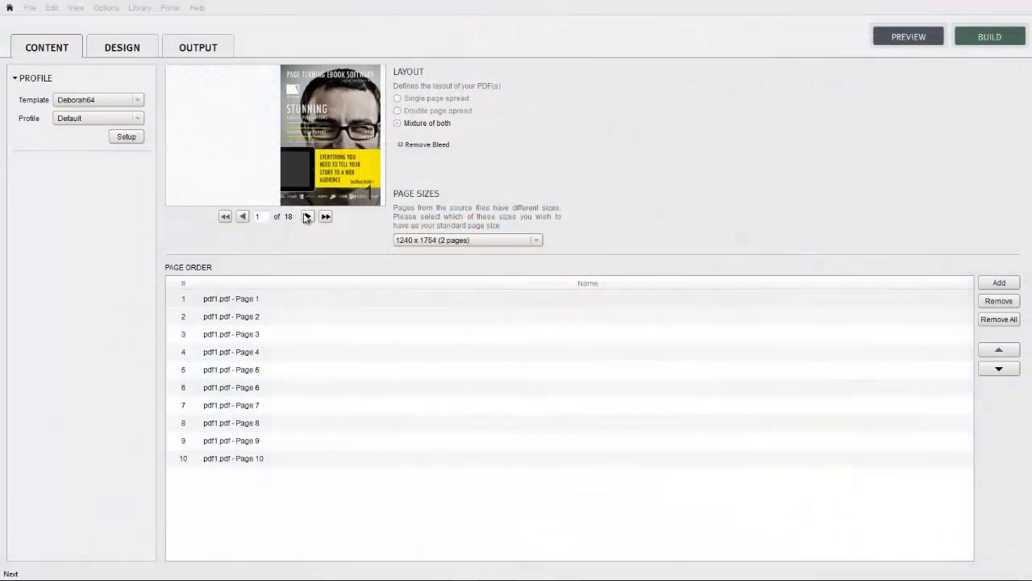
Go to the Design stage and expand the Interactive elements list.
left_click(122, 46)
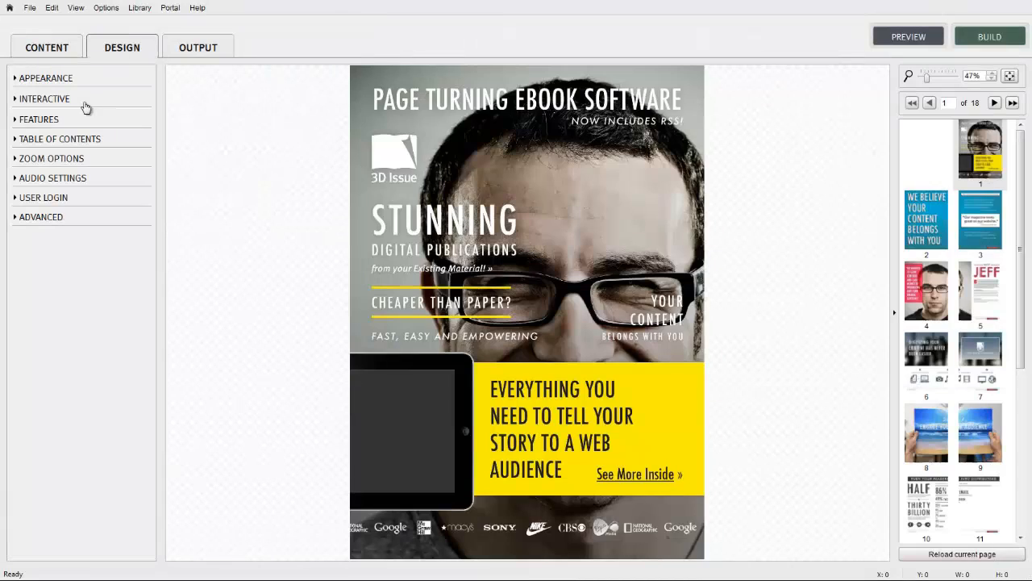
left_click(44, 98)
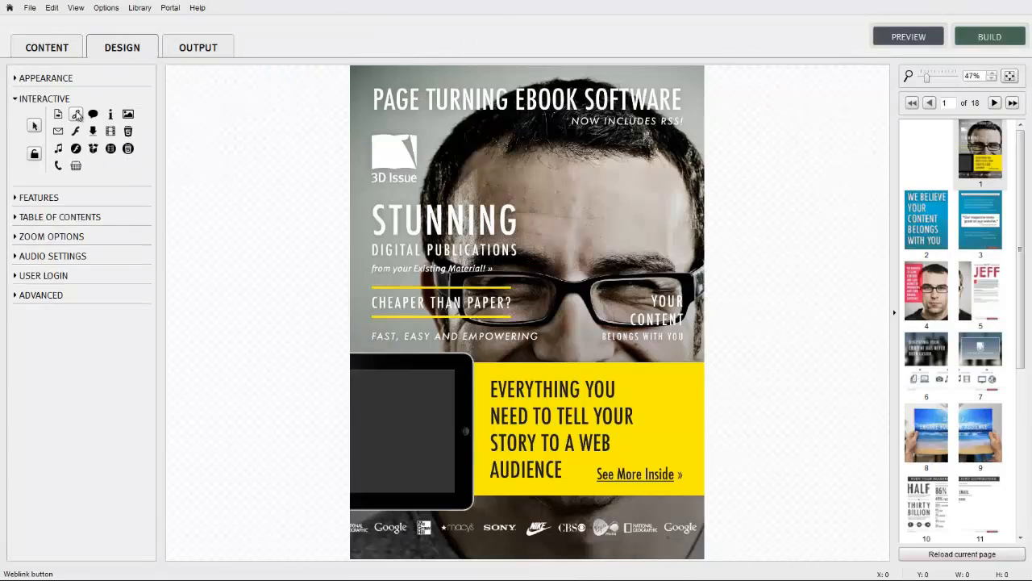
mouse_move(129, 113)
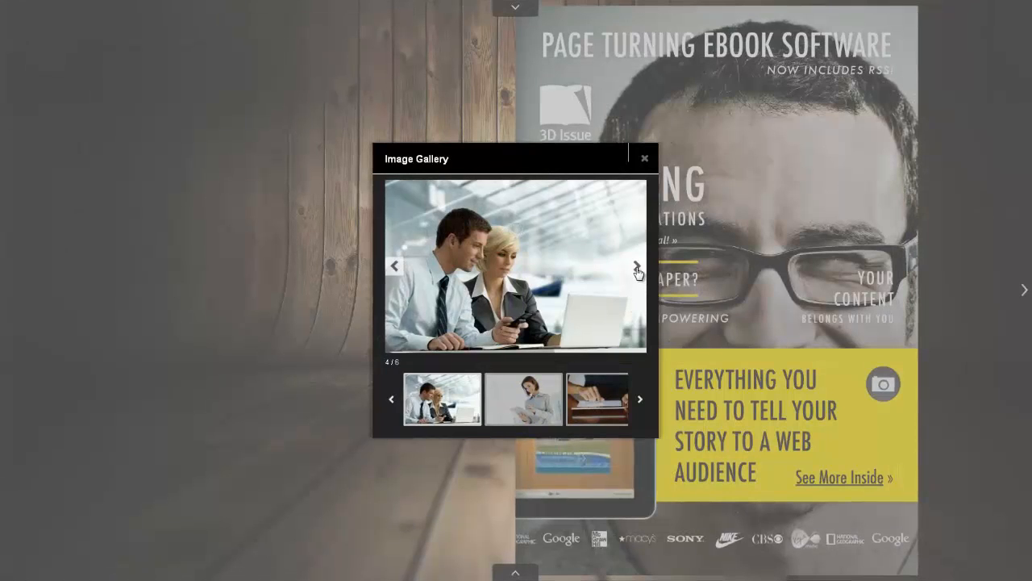
Cycle the previewed gallery through all six photos, then close it back to the cover.
left_click(637, 266)
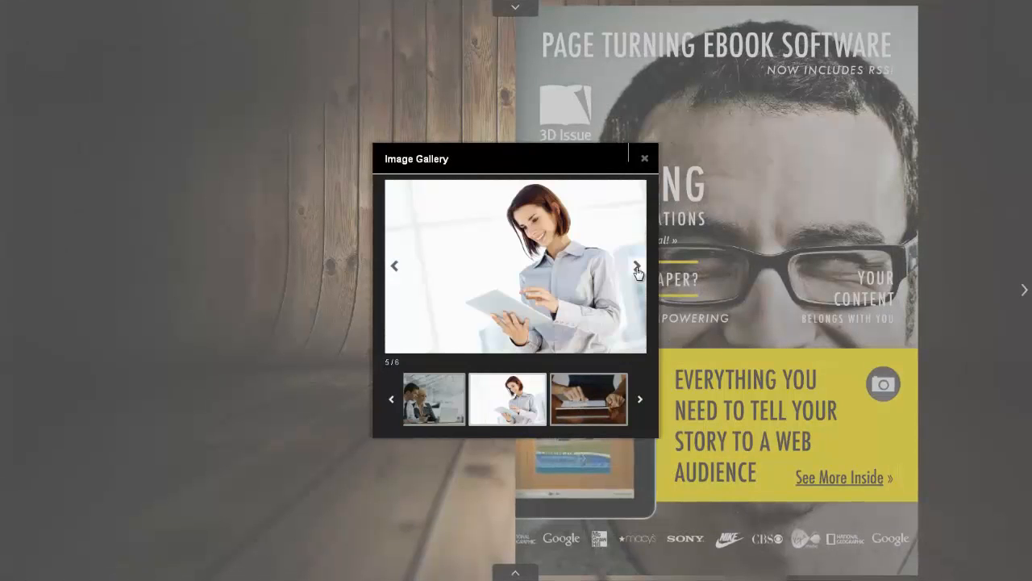
left_click(638, 267)
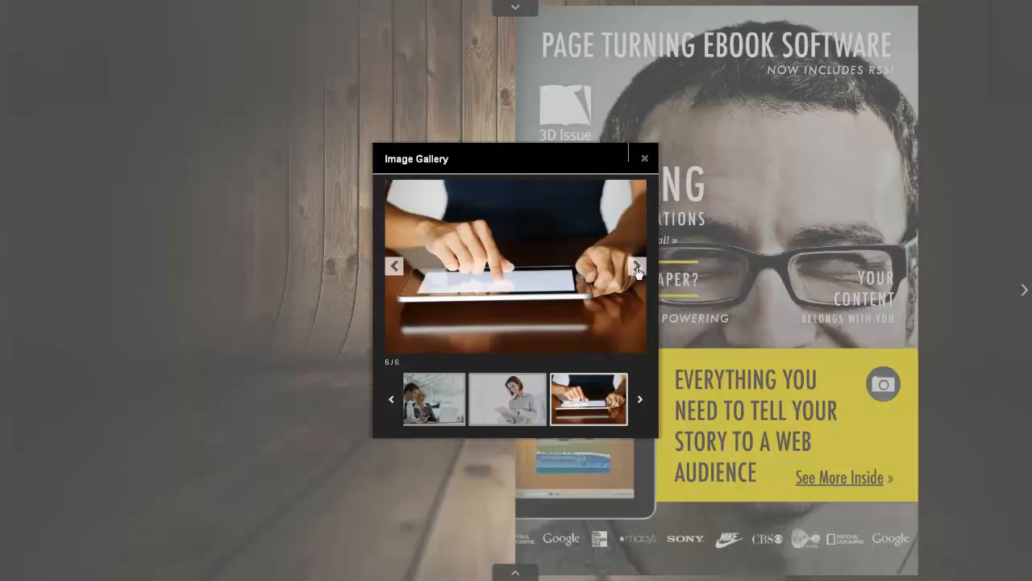
left_click(639, 266)
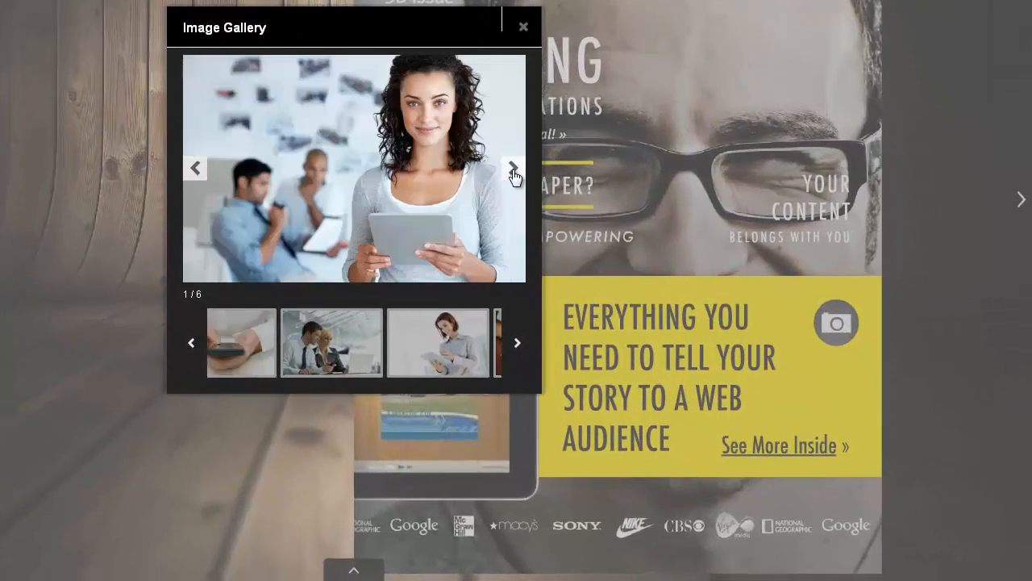
left_click(513, 168)
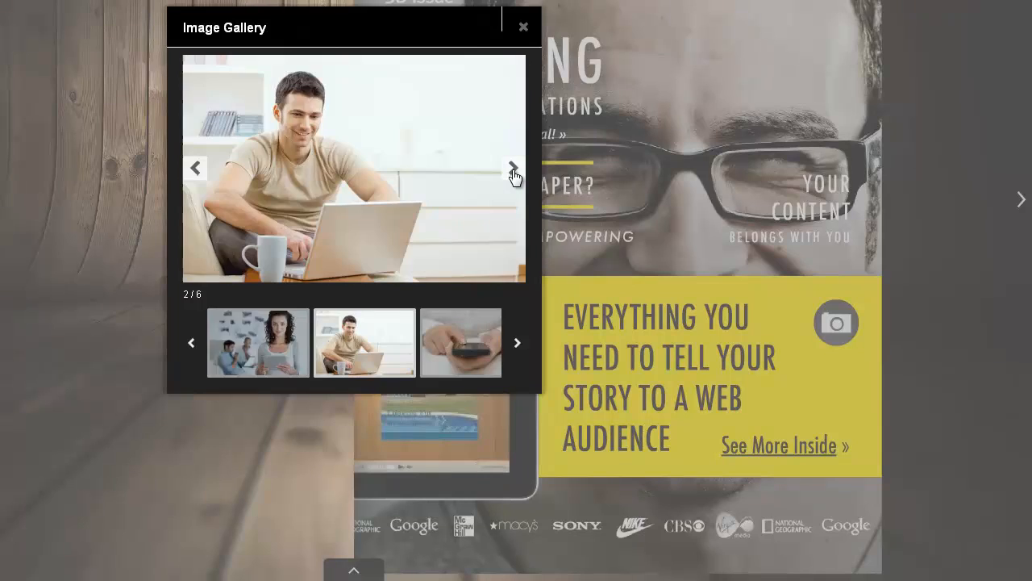
left_click(513, 168)
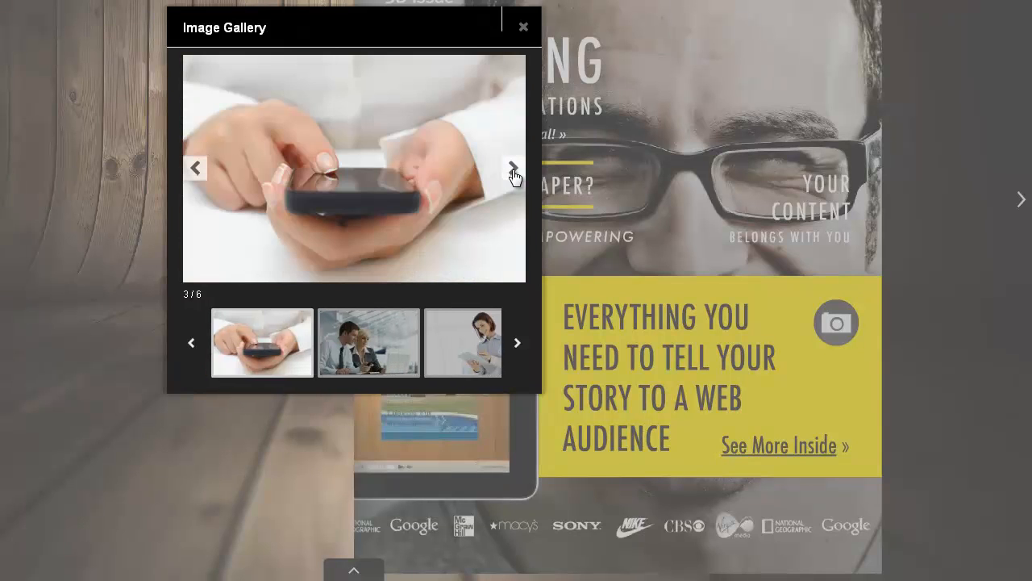
left_click(513, 168)
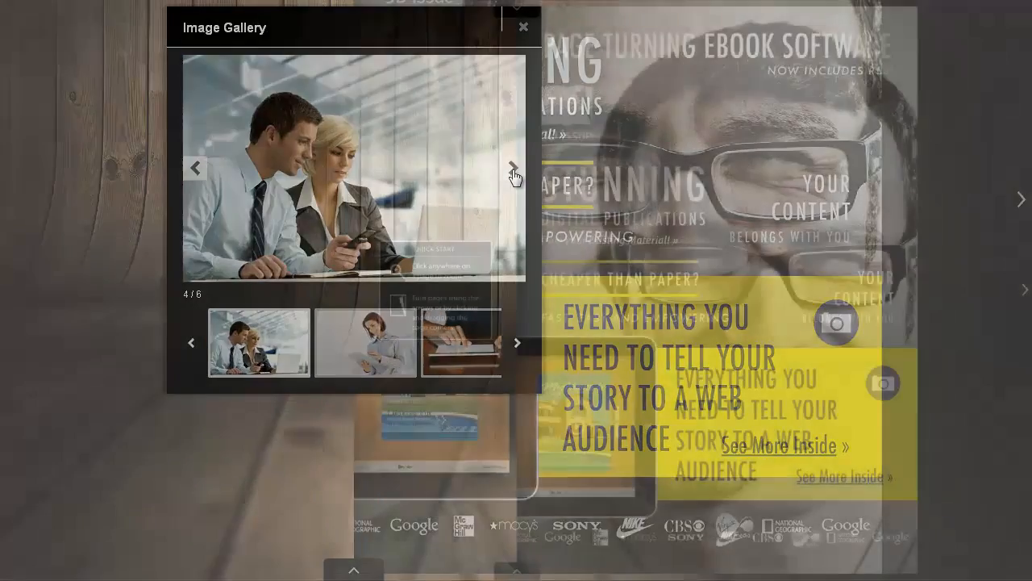
left_click(523, 26)
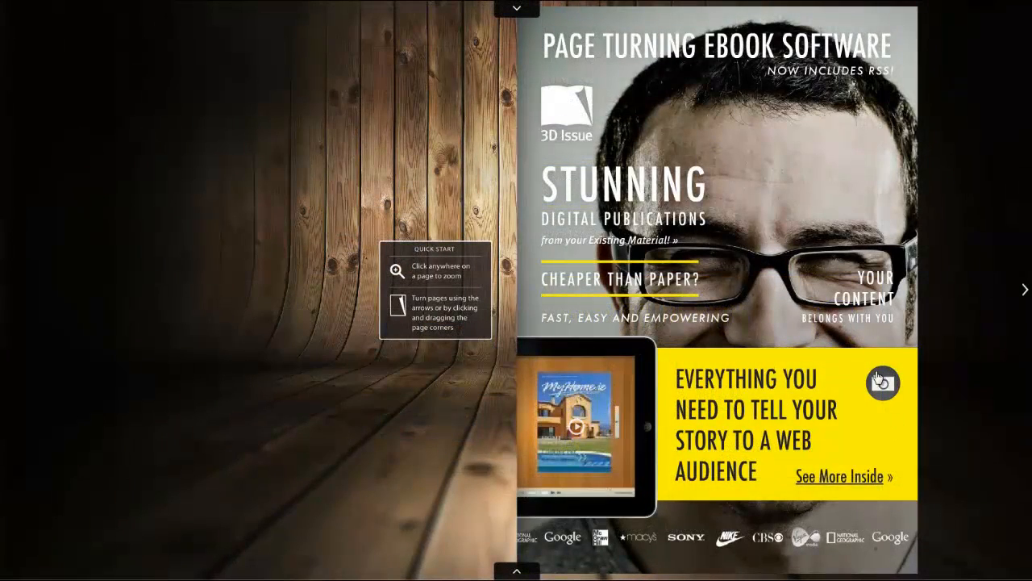
mouse_move(884, 386)
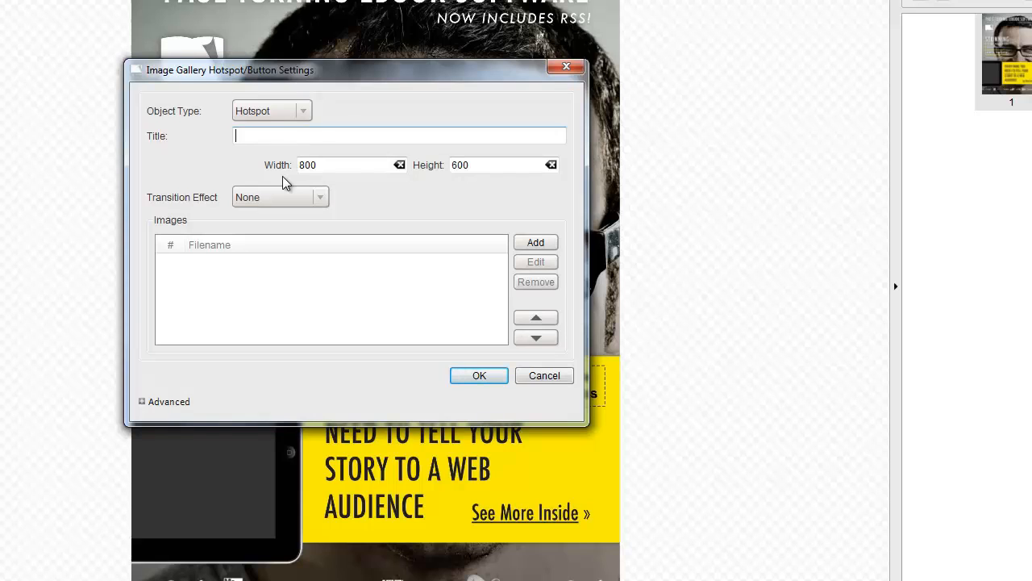
Enter 'photos' as the image gallery hotspot's title.
type("photos")
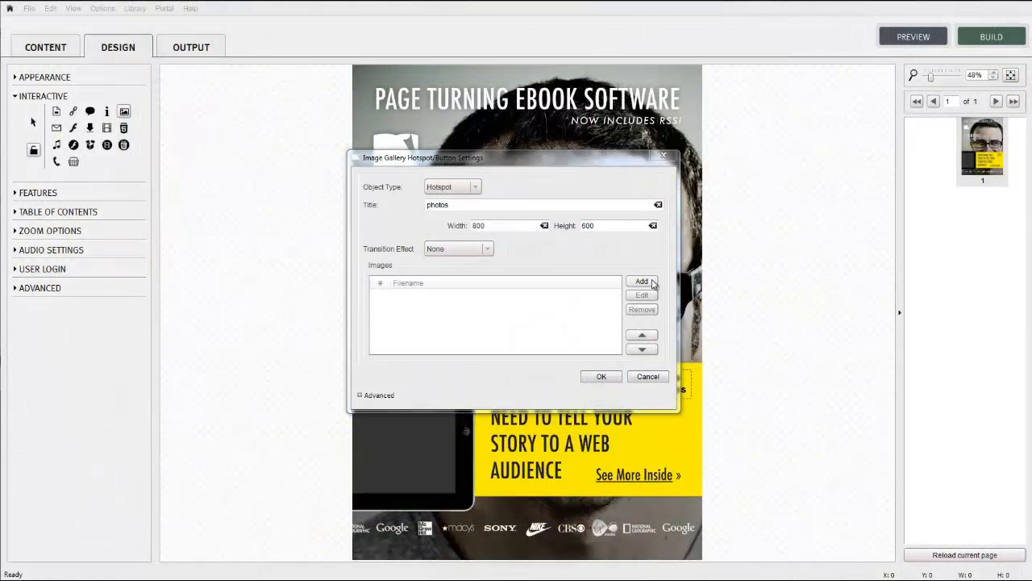
Add all six sample magazine images to the gallery, copying the files into the project.
left_click(642, 281)
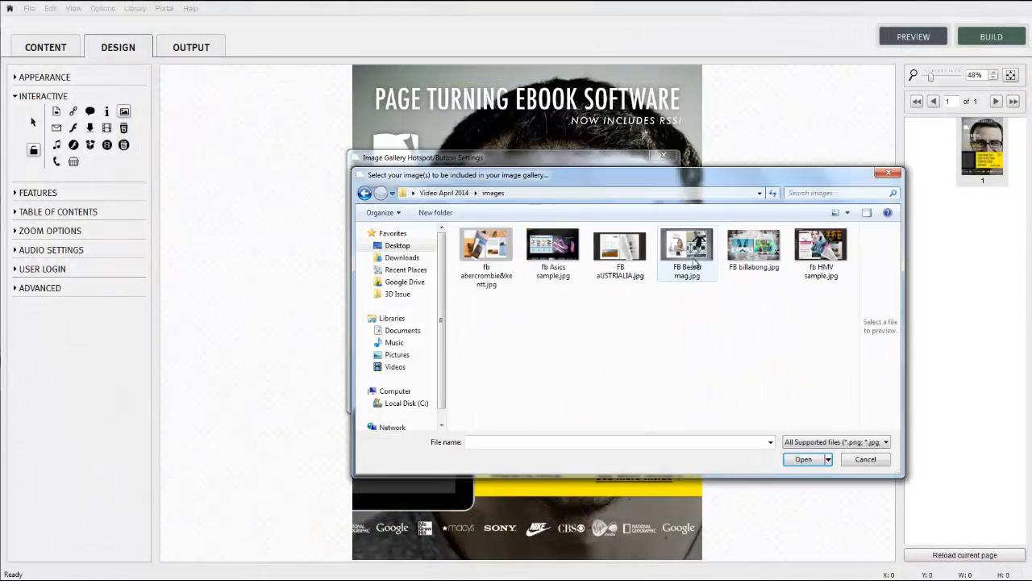
key("ctrl+a")
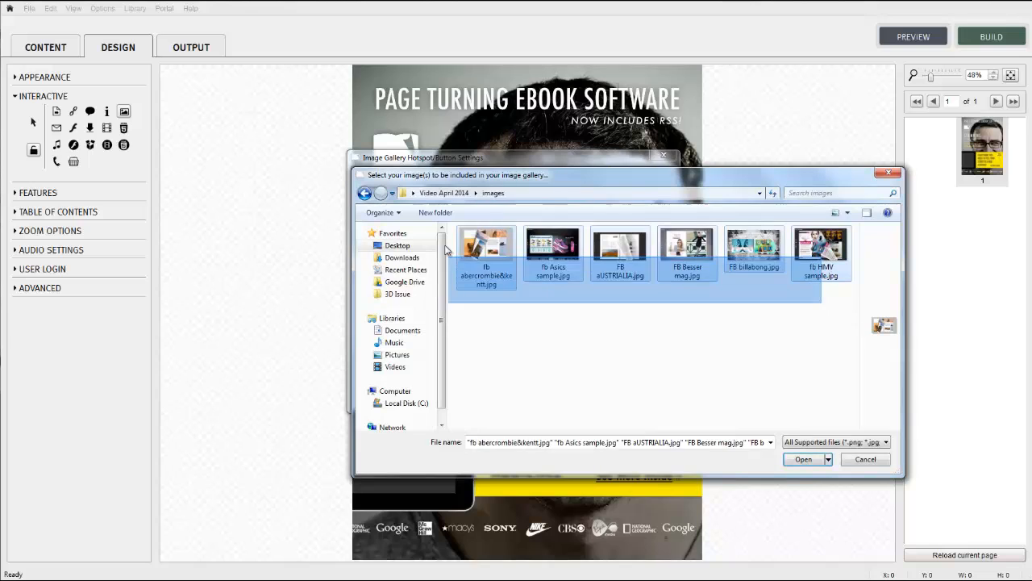
left_click(802, 458)
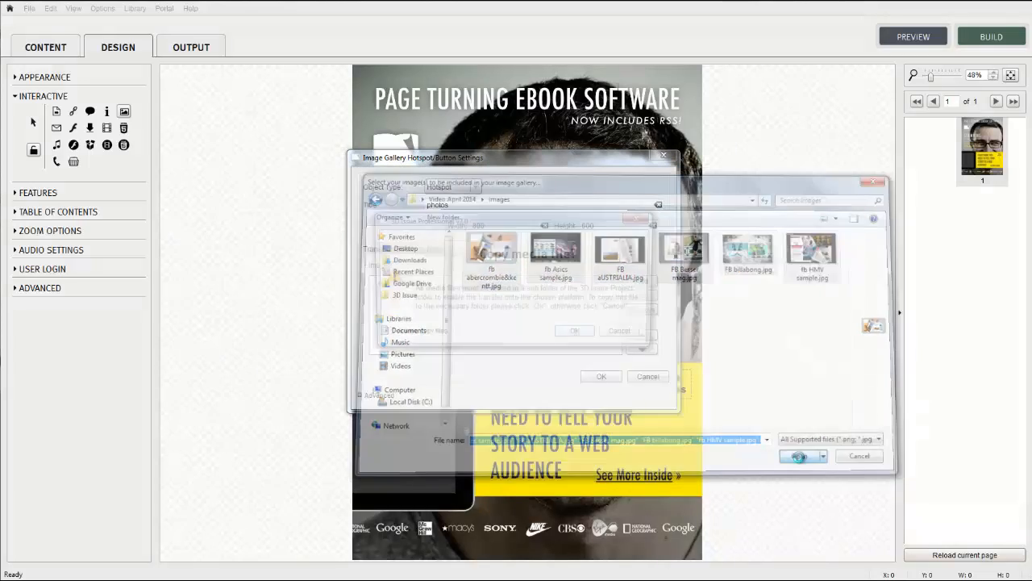
left_click(800, 455)
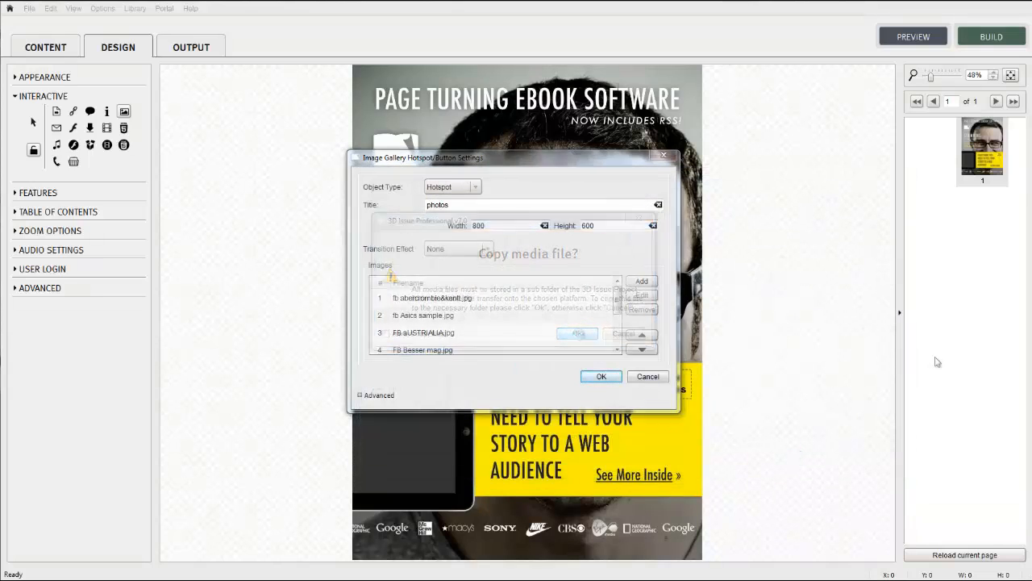
left_click(577, 332)
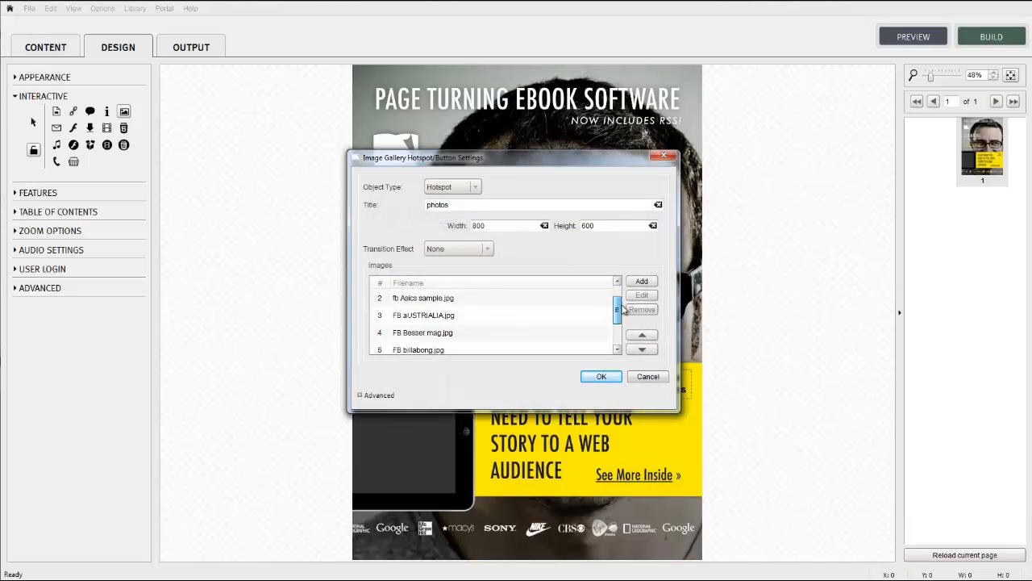
scroll("down", 3)
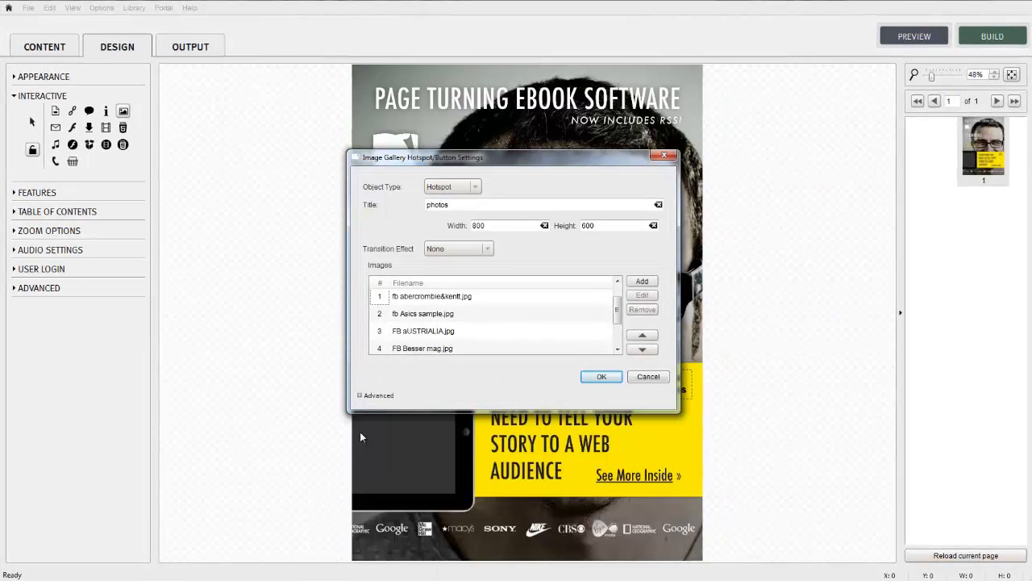
Confirm the gallery settings so the View photos button lands on the cover's yellow panel.
left_click(600, 376)
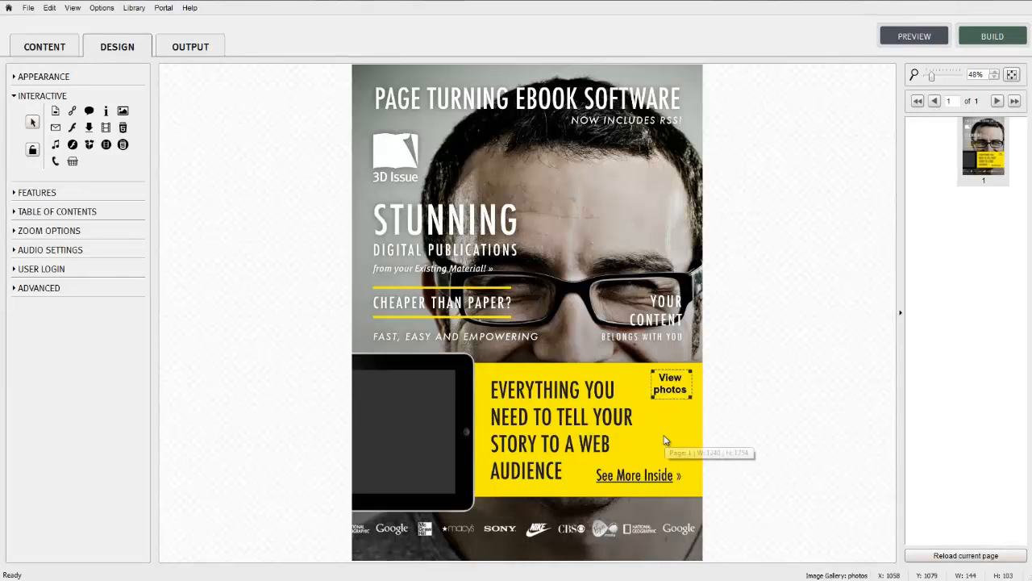
mouse_move(895, 39)
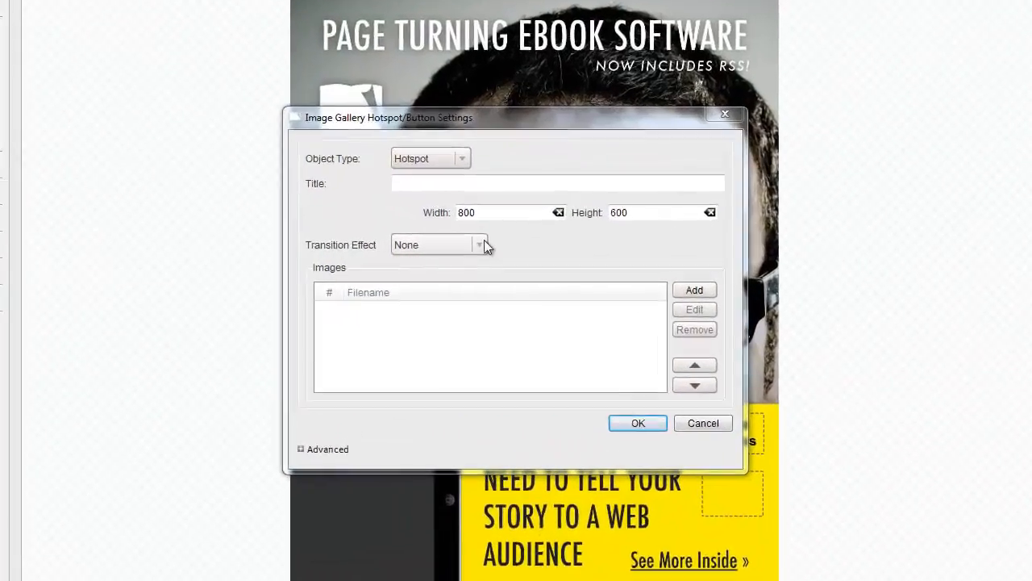
left_click(479, 246)
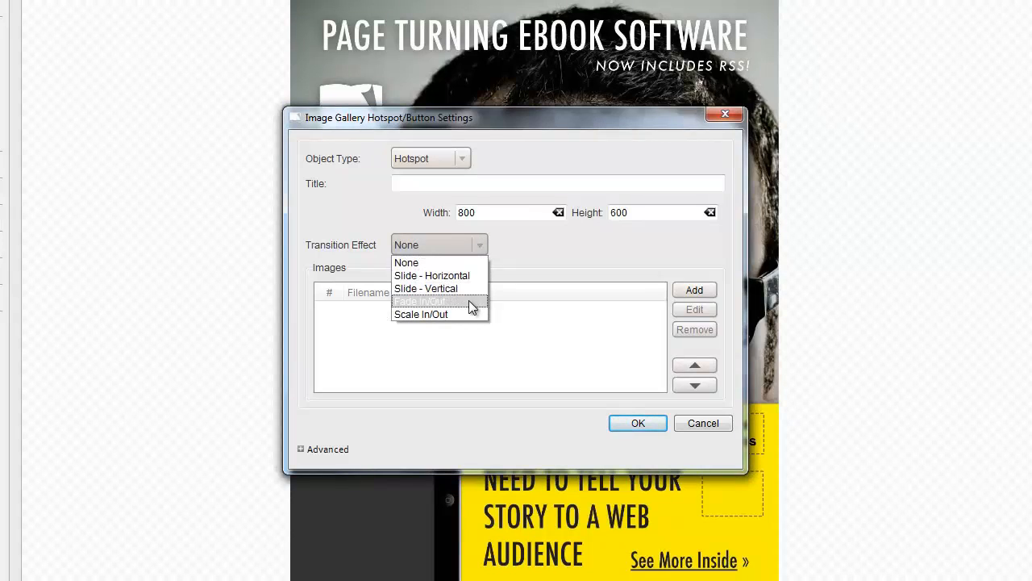
mouse_move(455, 262)
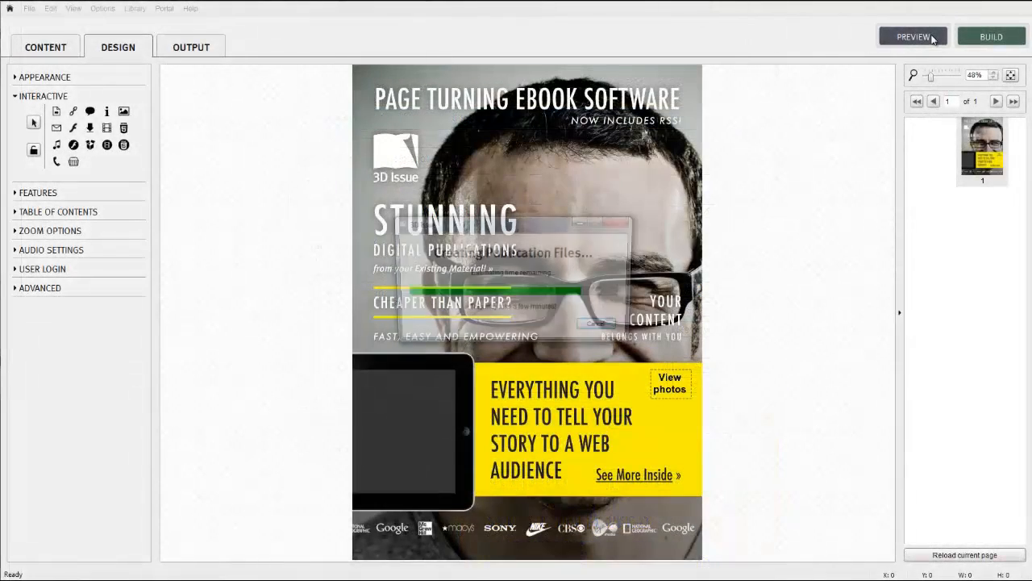
Generate a preview and launch the photos gallery from the cover's View photos button.
left_click(912, 35)
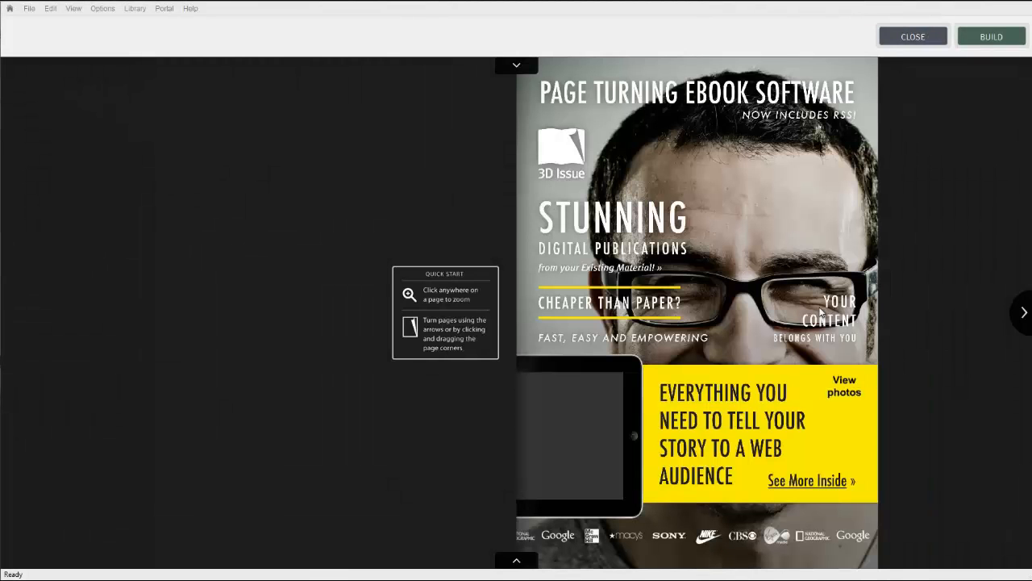
left_click(844, 385)
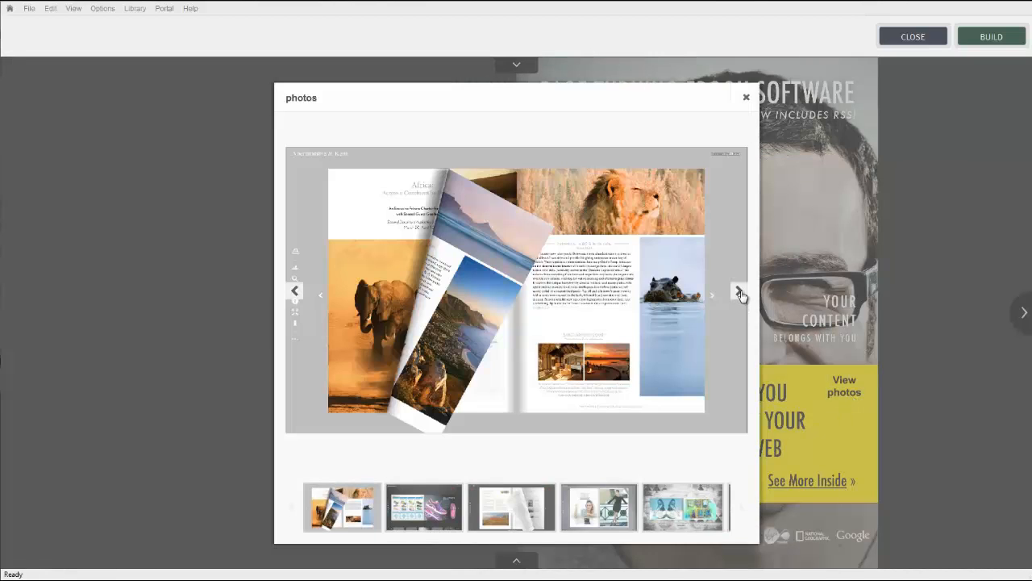
left_click(739, 292)
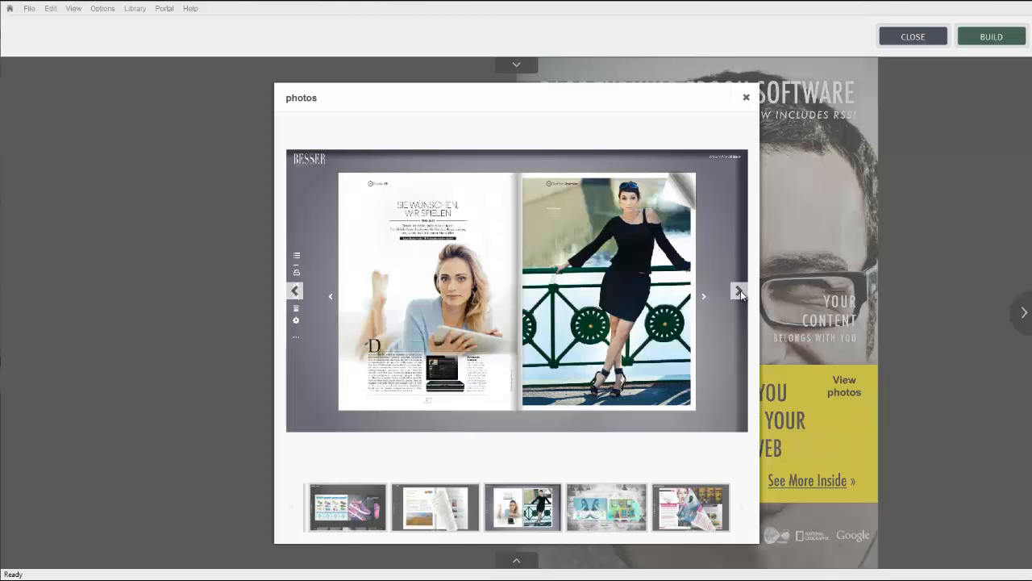
left_click(739, 290)
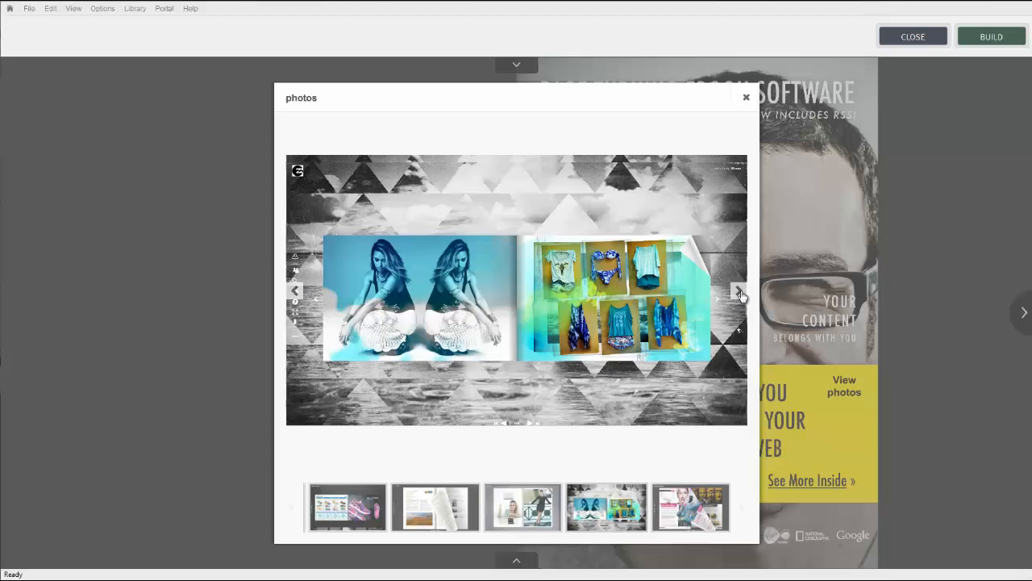
left_click(295, 291)
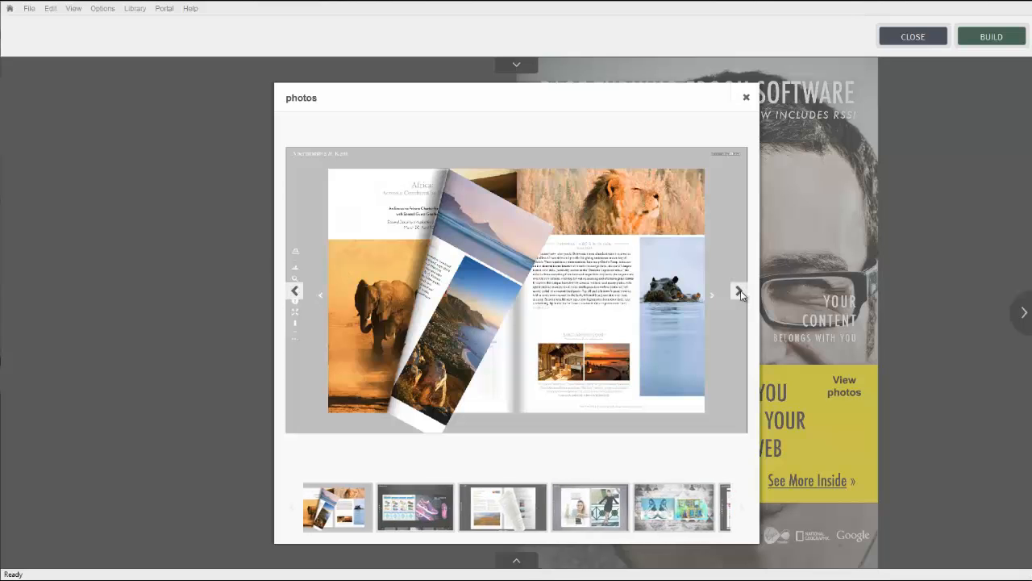